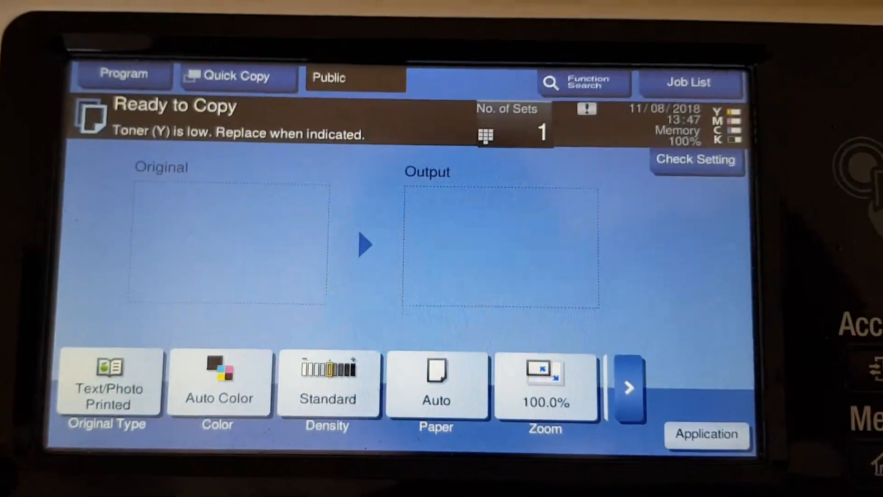
Choose Full Color mode and A4 paper from tray 1 for the copy job.
click(219, 383)
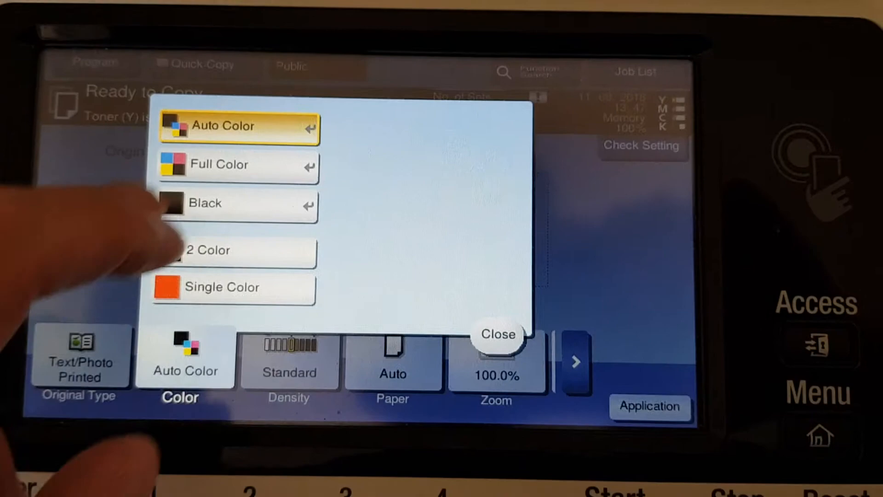
click(239, 163)
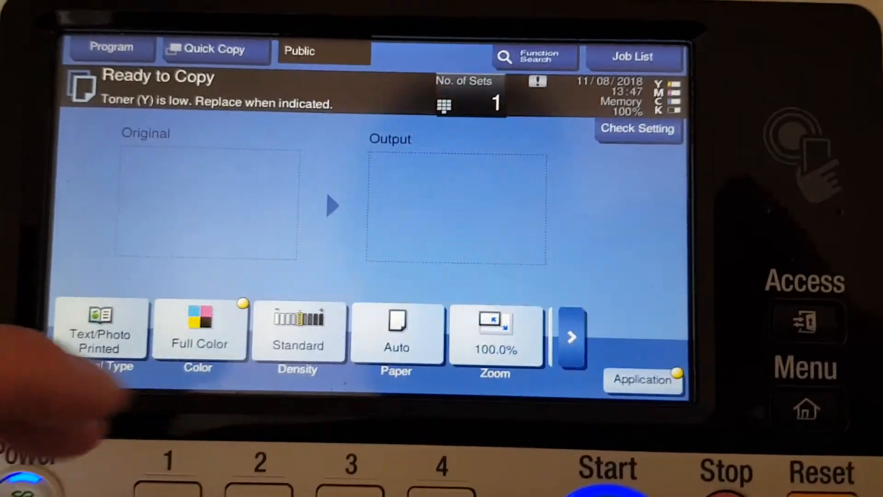
click(396, 332)
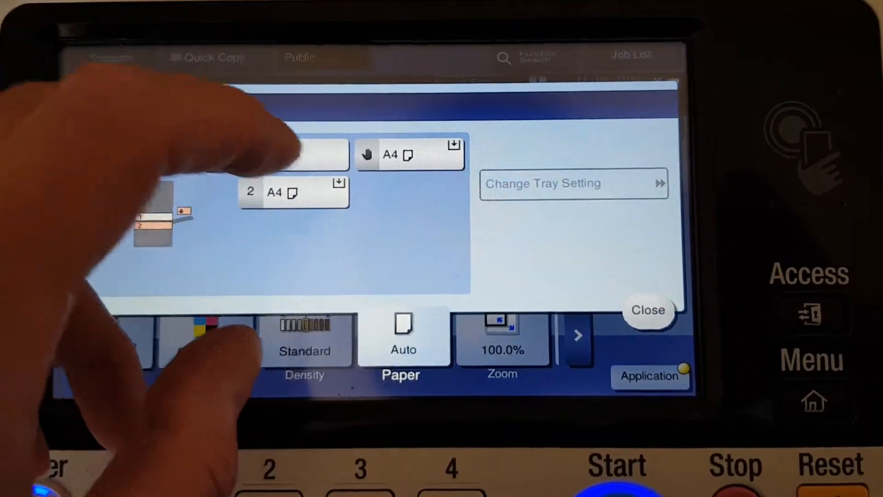
click(647, 310)
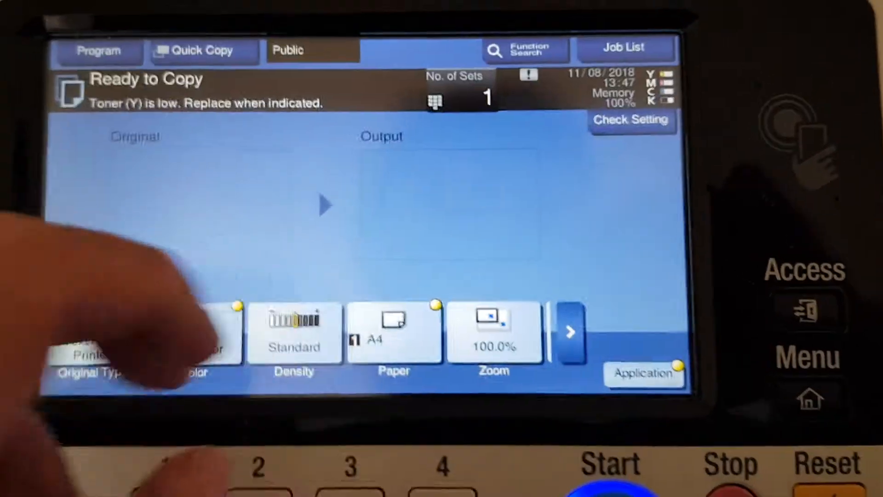
Set the zoom to the 81.6% B4→A4 reduction preset.
click(493, 332)
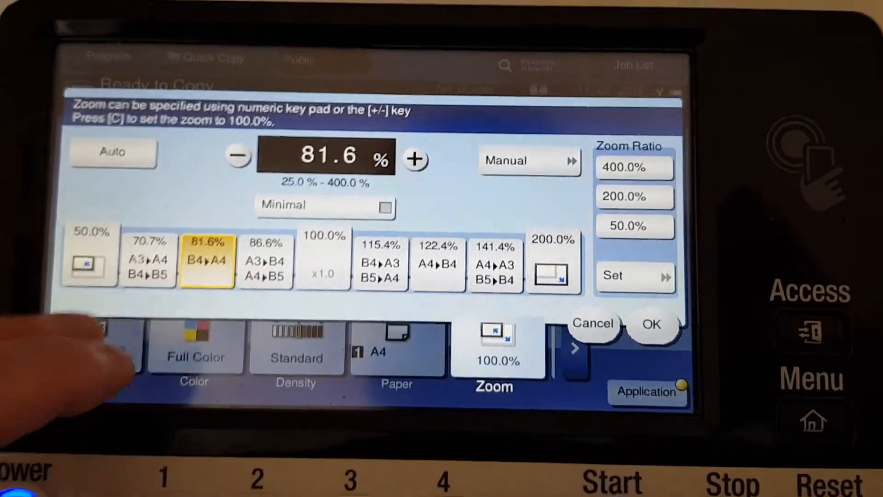
click(651, 324)
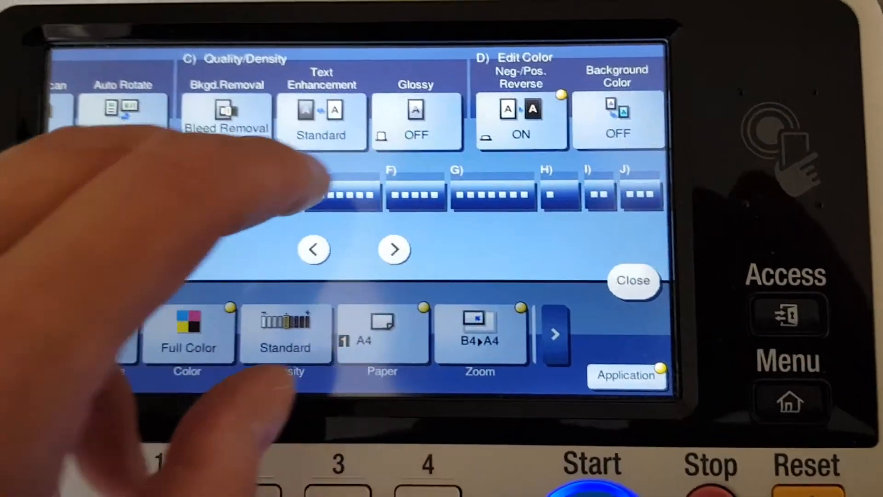
Set the background colour to Yellow in Edit Color and reach the Color Adjust settings.
click(226, 109)
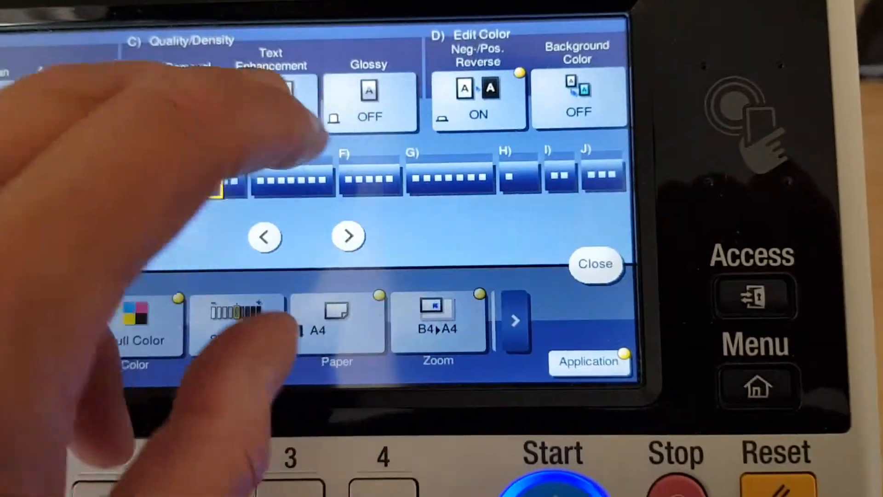
click(270, 84)
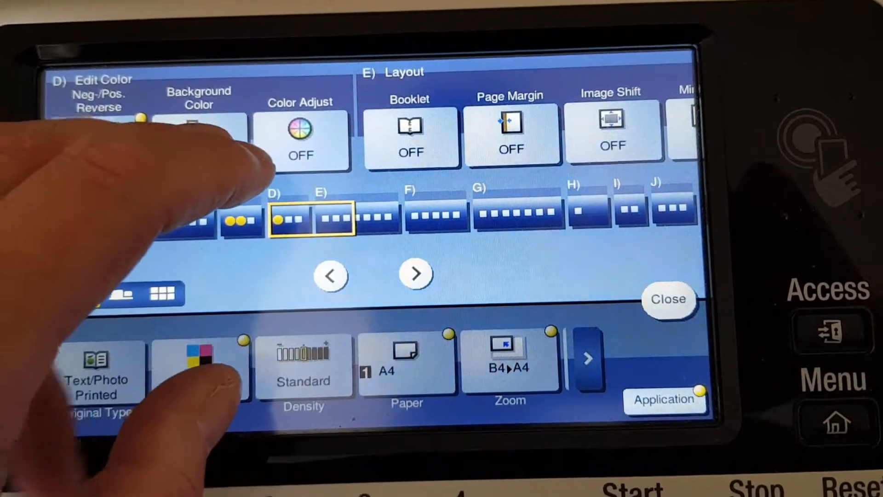
click(199, 135)
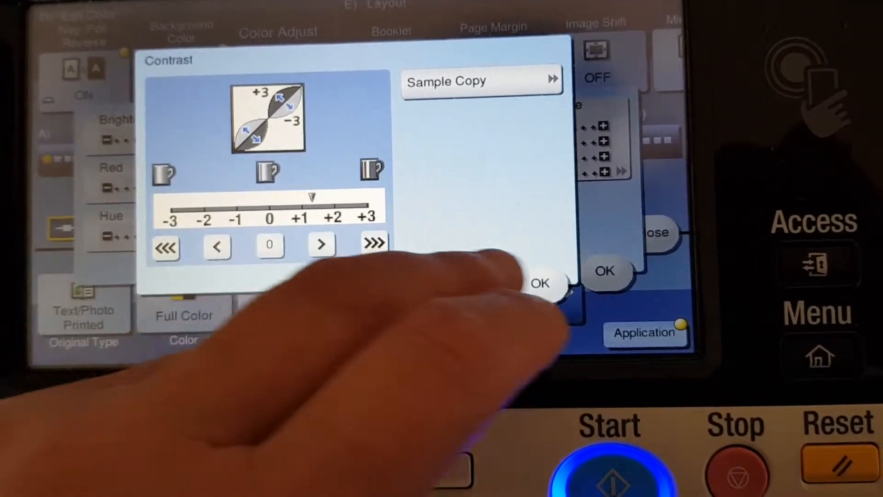
Confirm contrast and hue at about +1, set copy density to -3, then move to colour balance.
click(540, 283)
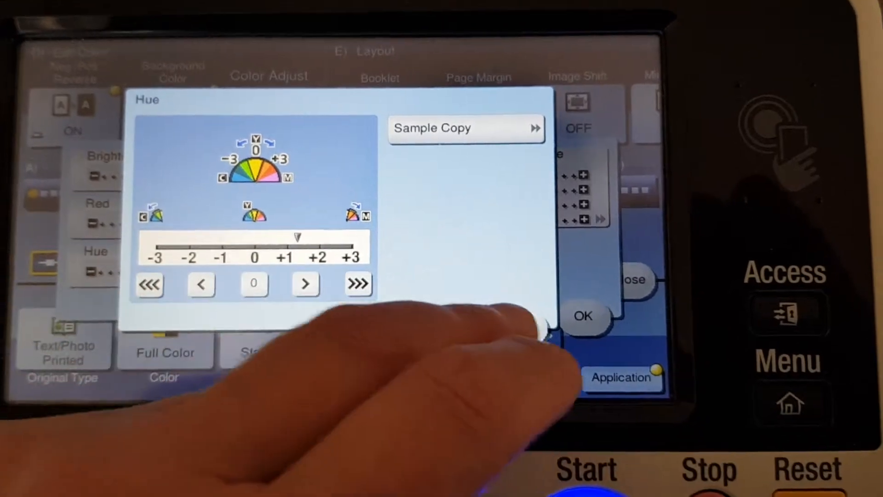
click(583, 316)
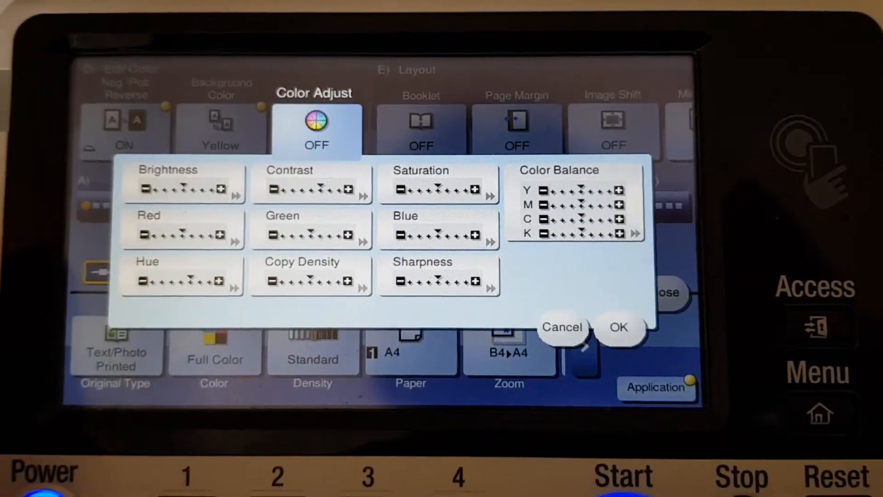
click(312, 277)
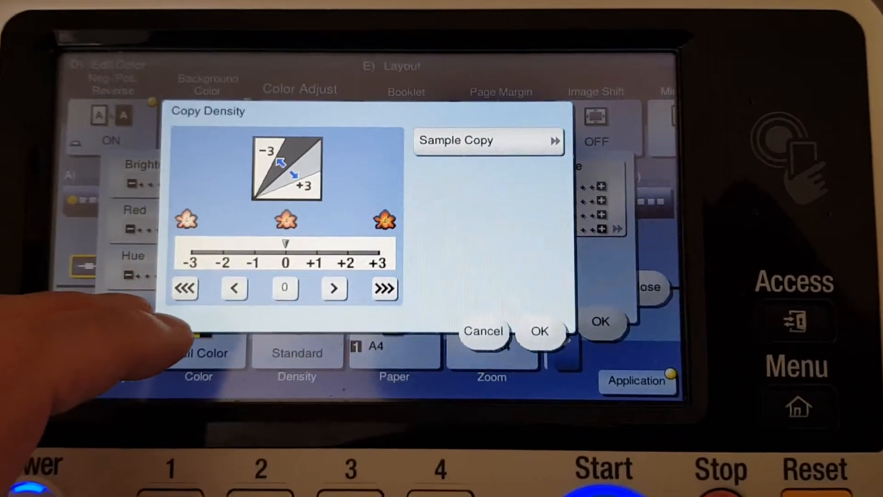
click(185, 287)
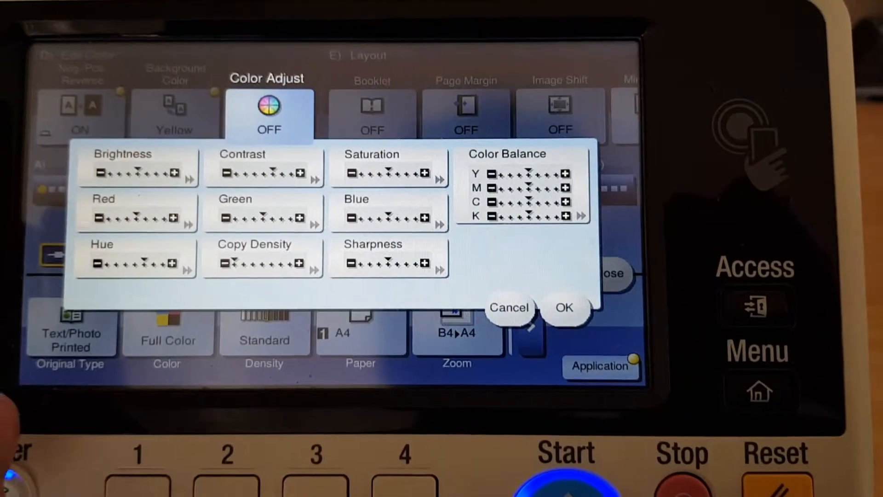
click(388, 172)
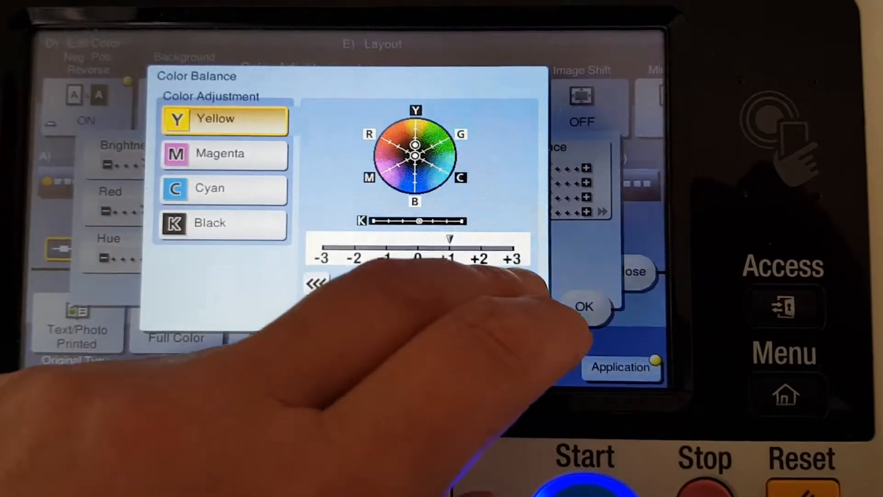
Raise the magenta balance along with the other colours and apply all colour adjustments.
click(225, 152)
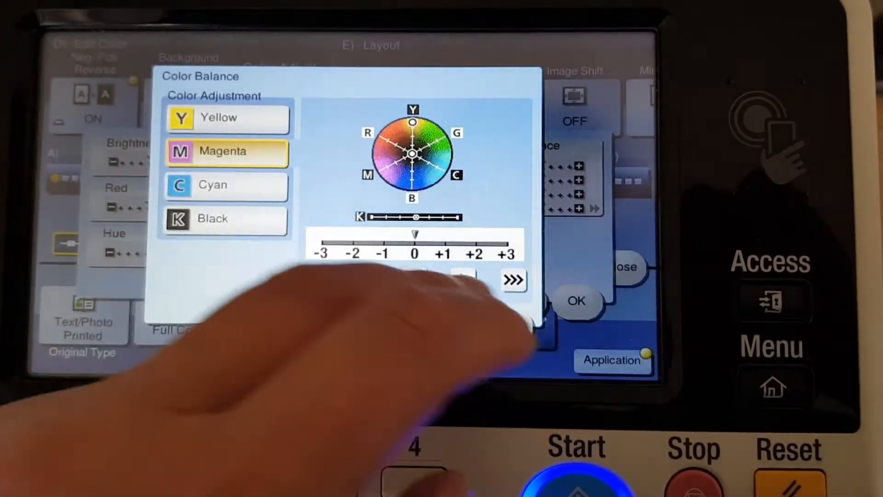
click(225, 188)
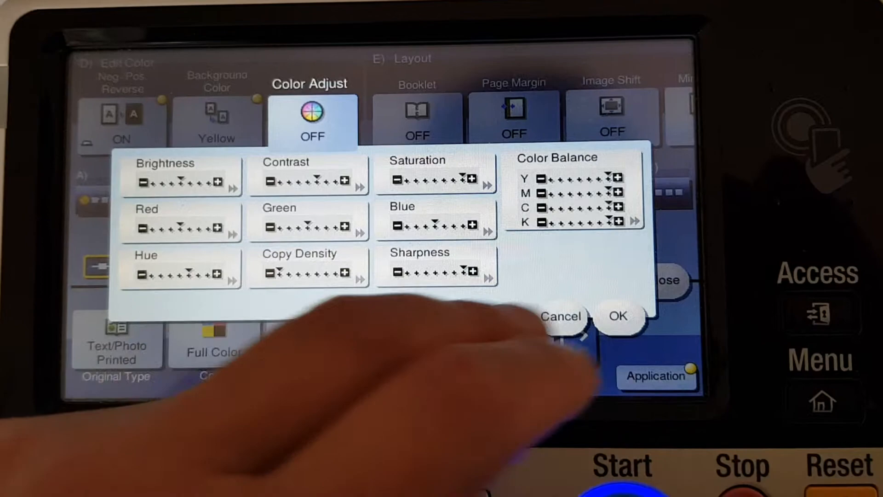
click(618, 316)
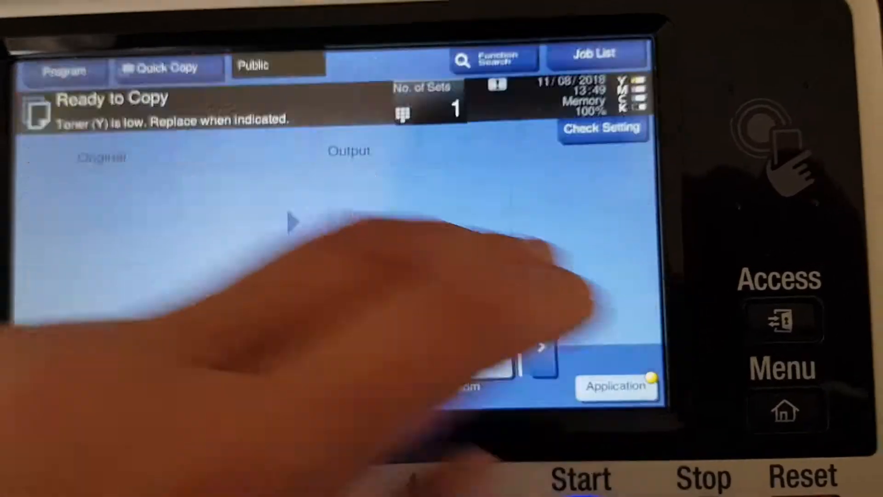